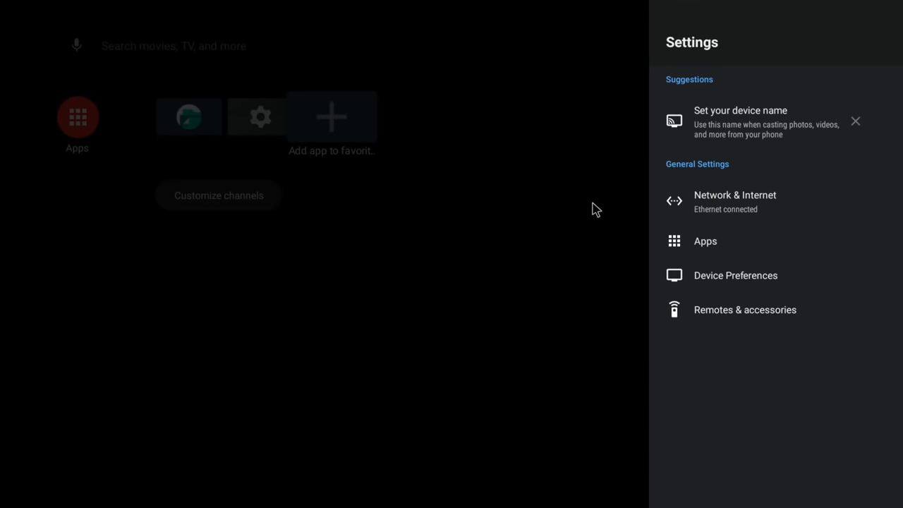
{"action": "mouse_move", "coordinate": [689, 276]}
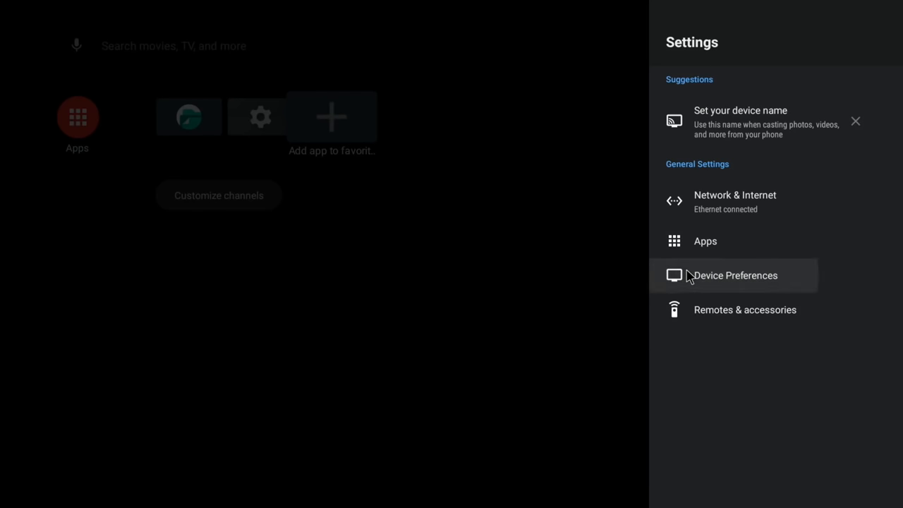
Reach Device Preferences > About for the Raspberry Pi 4 and tap the Build entry to unlock developer options
{"action": "left_click", "coordinate": [735, 275]}
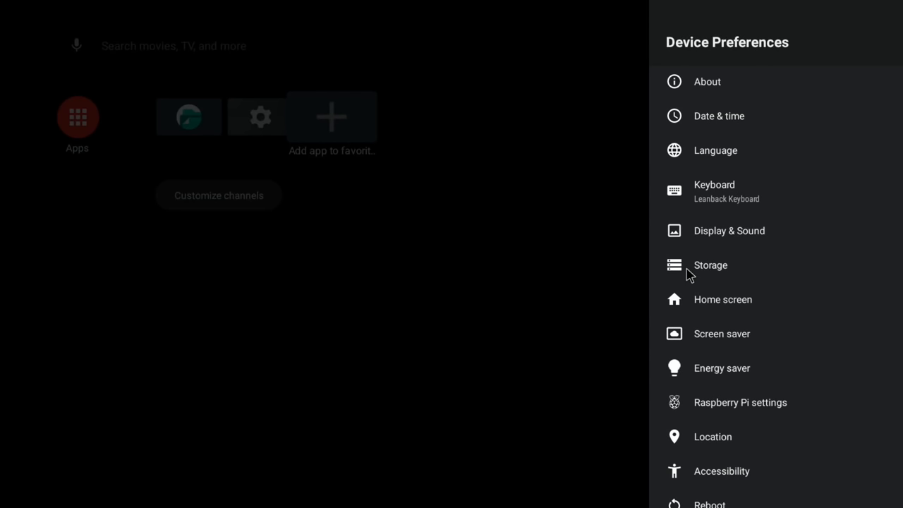
{"action": "left_click", "coordinate": [707, 80]}
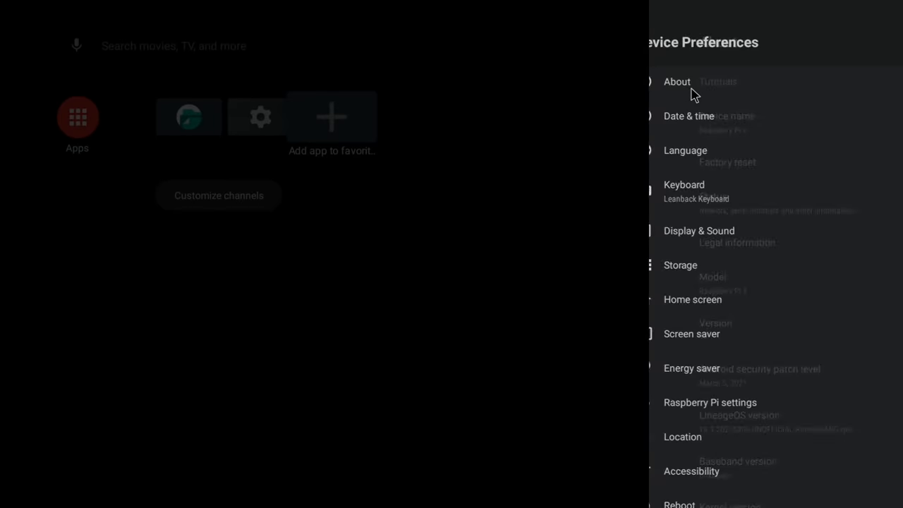
{"action": "left_click", "coordinate": [678, 80]}
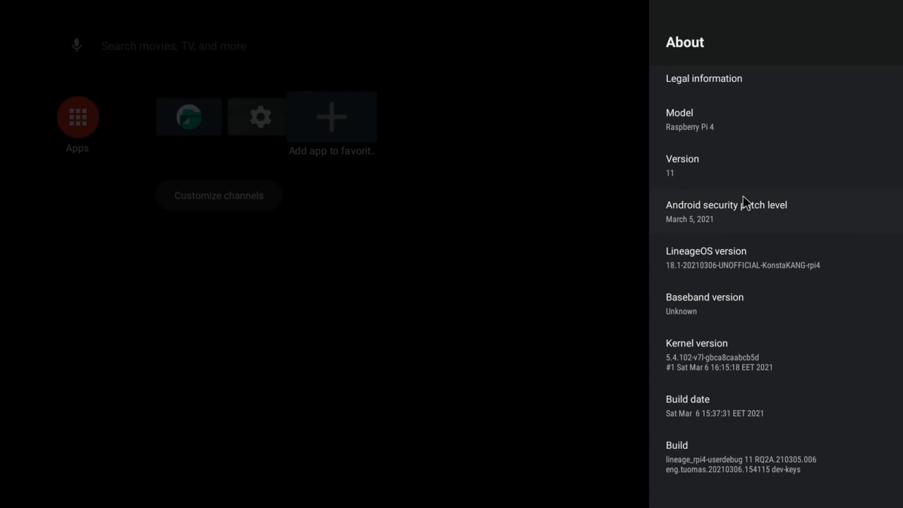
{"action": "mouse_move", "coordinate": [728, 460]}
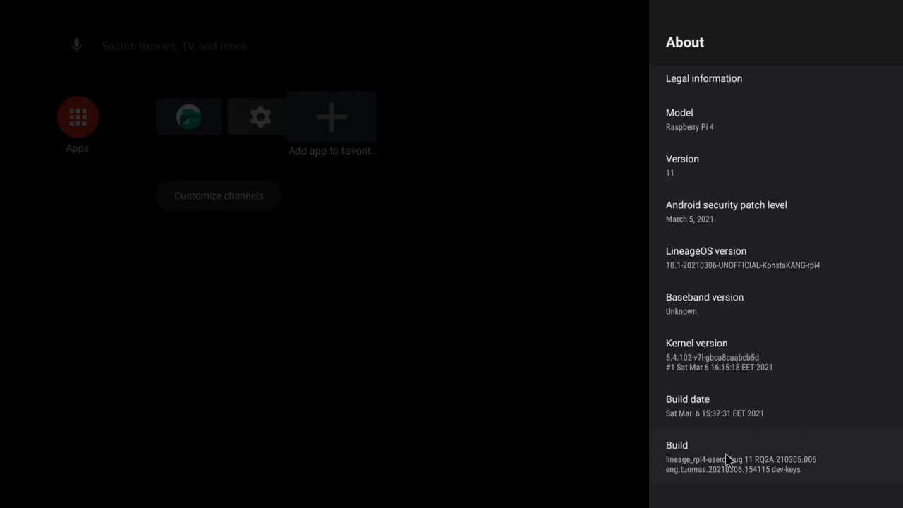
{"action": "left_click", "coordinate": [734, 451]}
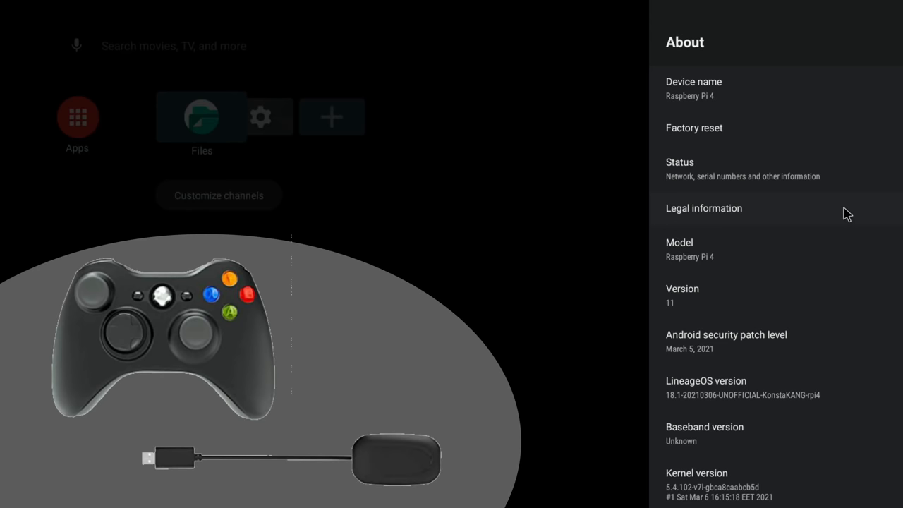
Return to Device Preferences, check Developer options shows Advanced reboot on, then leave
{"action": "key", "text": "Back"}
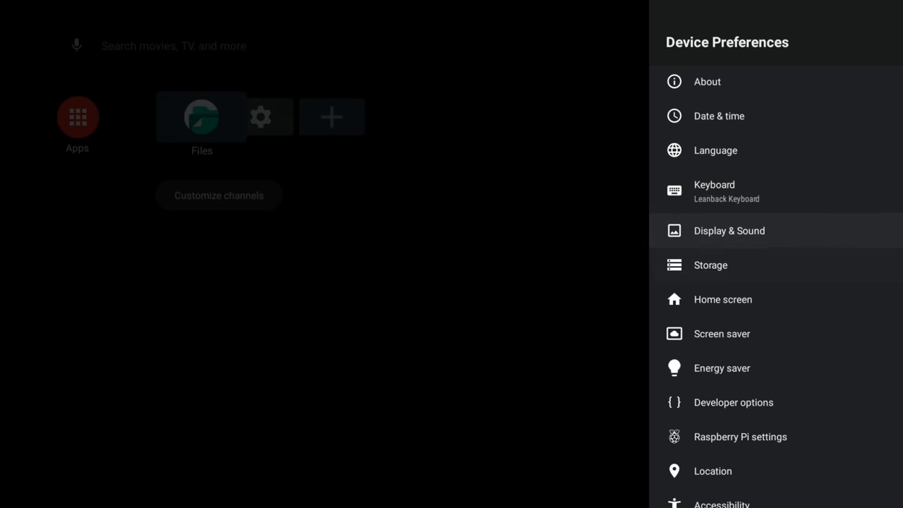
{"action": "scroll", "scroll_direction": "down", "scroll_amount": 3}
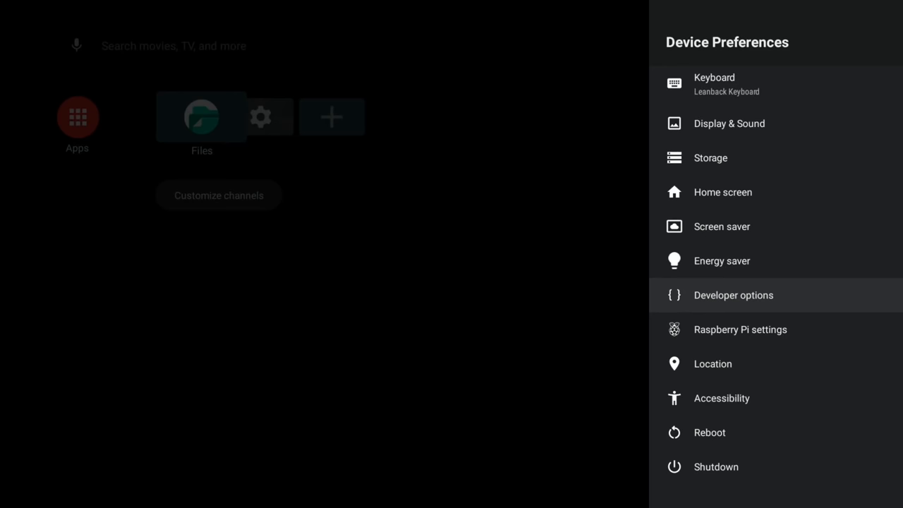
{"action": "left_click", "coordinate": [734, 295]}
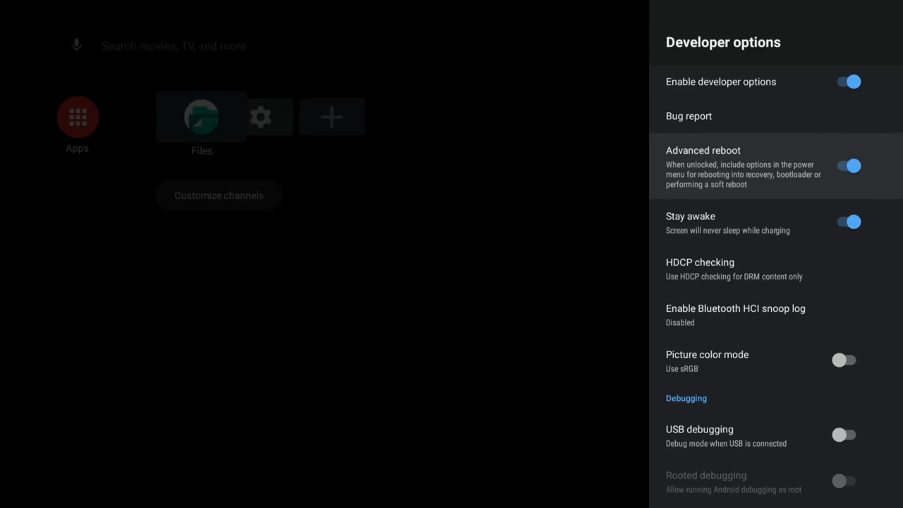
{"action": "key", "text": "Back"}
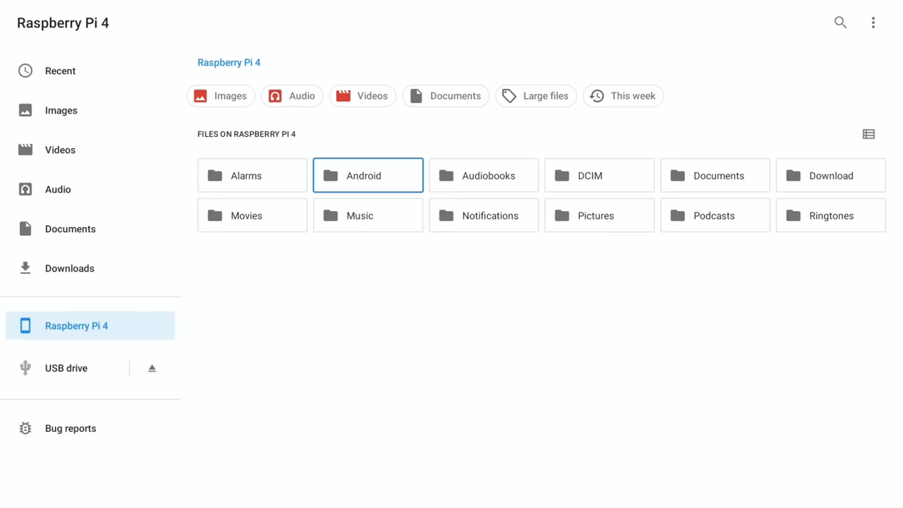
{"action": "mouse_move", "coordinate": [829, 228]}
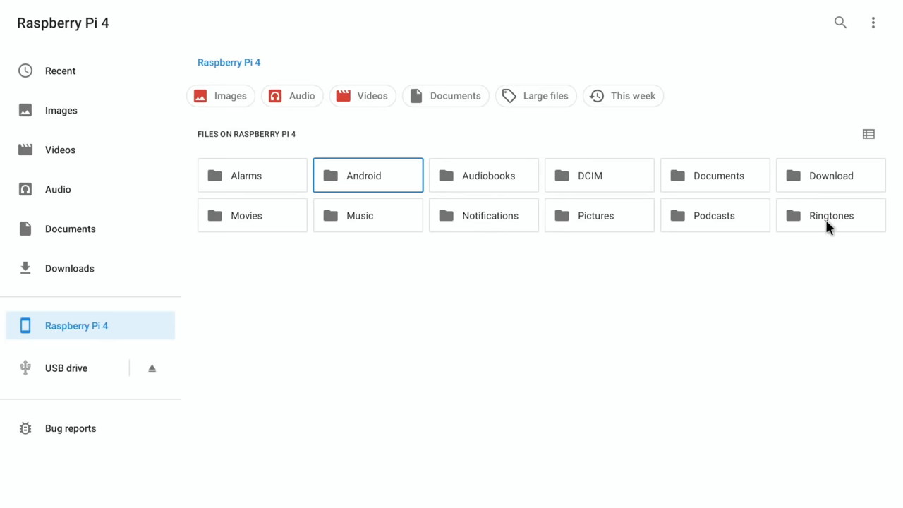
Browse the USB drive in Files to show the open_gapps zip among its contents
{"action": "left_click", "coordinate": [65, 367]}
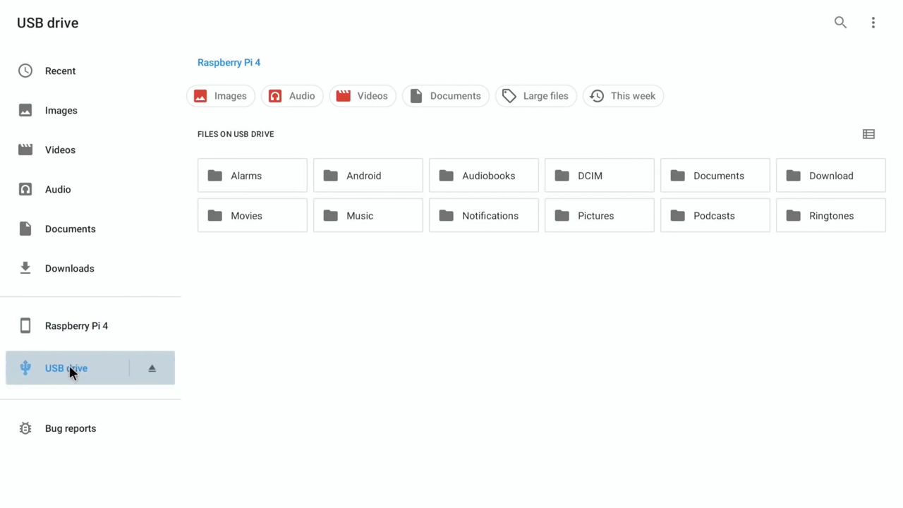
{"action": "left_click", "coordinate": [66, 367]}
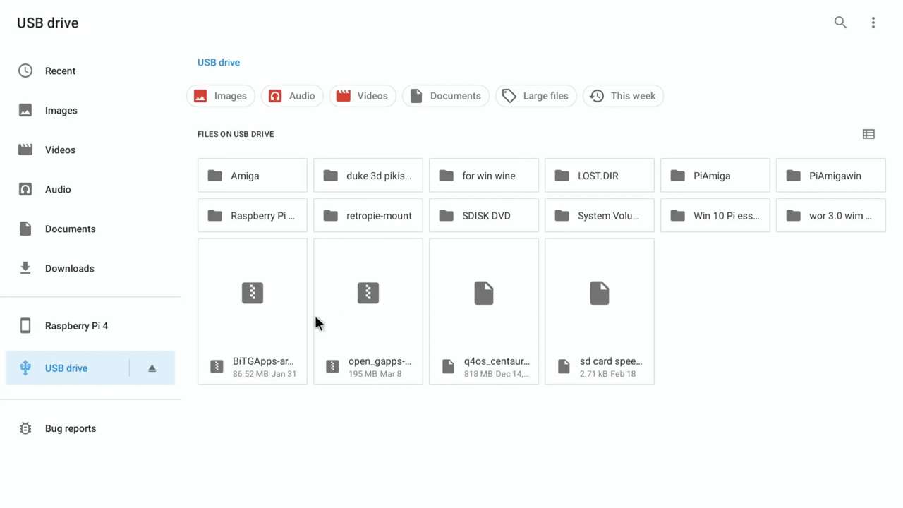
{"action": "mouse_move", "coordinate": [336, 403]}
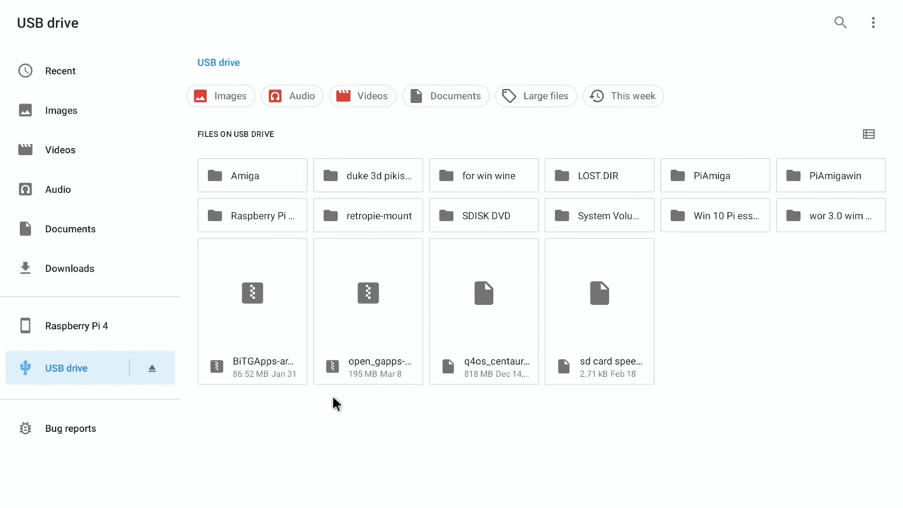
{"action": "mouse_move", "coordinate": [381, 347]}
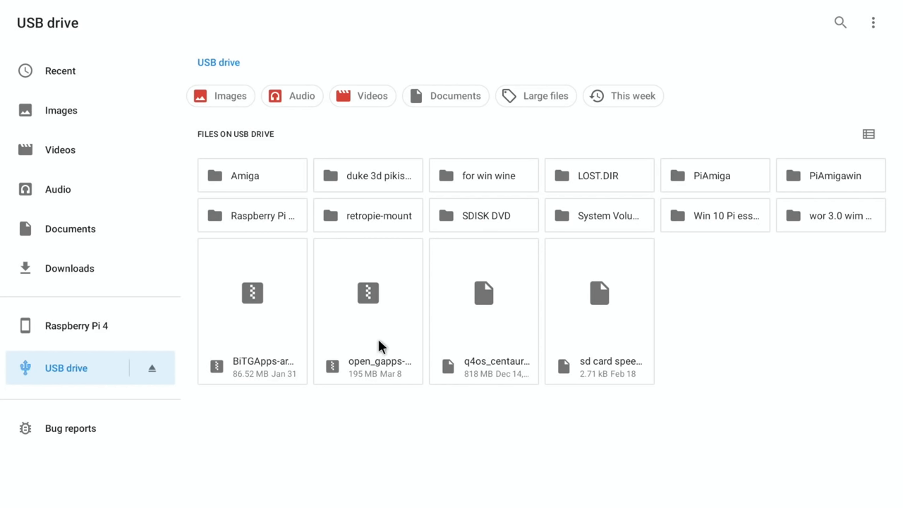
{"action": "mouse_move", "coordinate": [255, 347]}
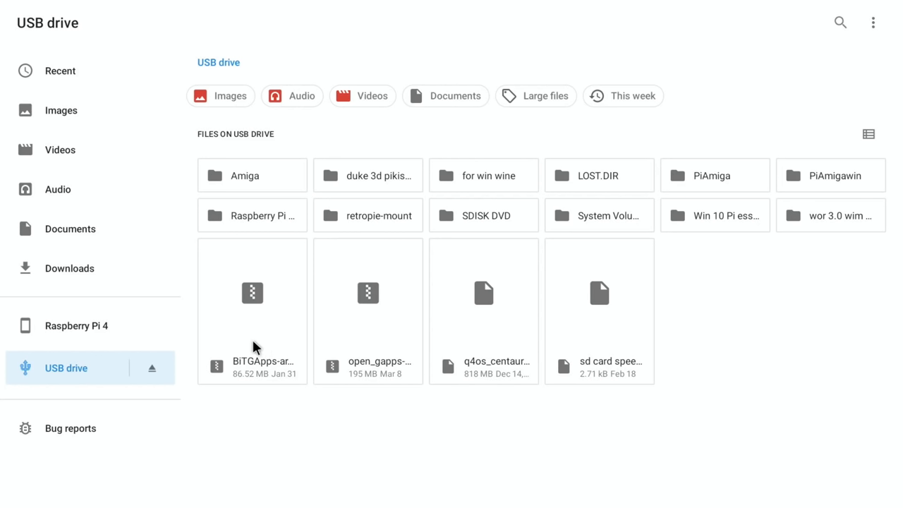
{"action": "mouse_move", "coordinate": [352, 324]}
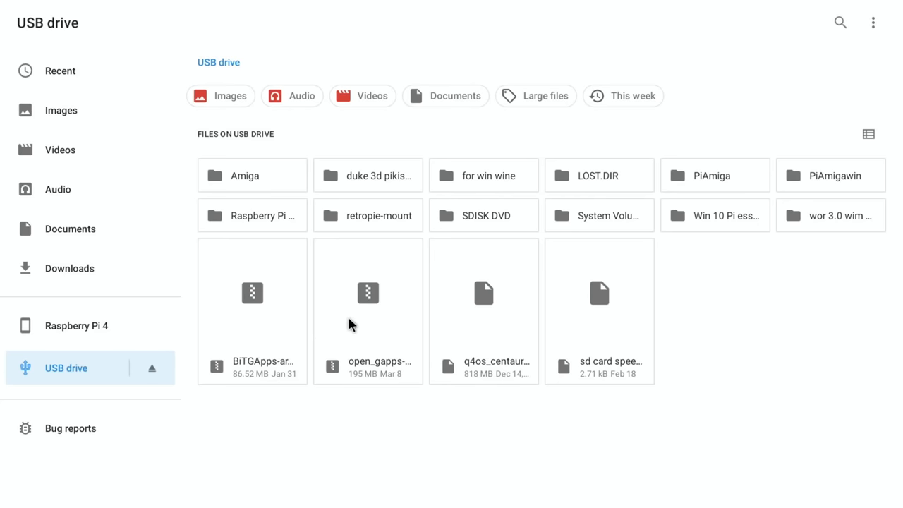
{"action": "mouse_move", "coordinate": [356, 322]}
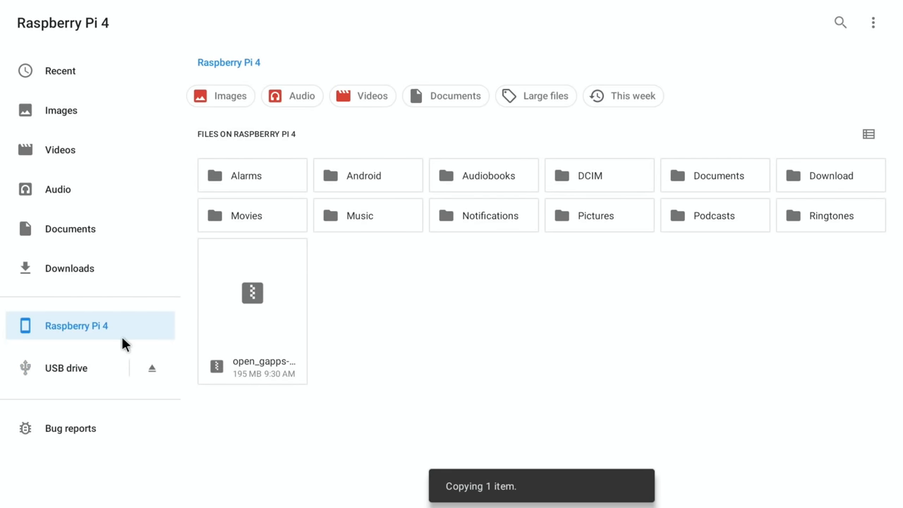
{"action": "mouse_move", "coordinate": [175, 305]}
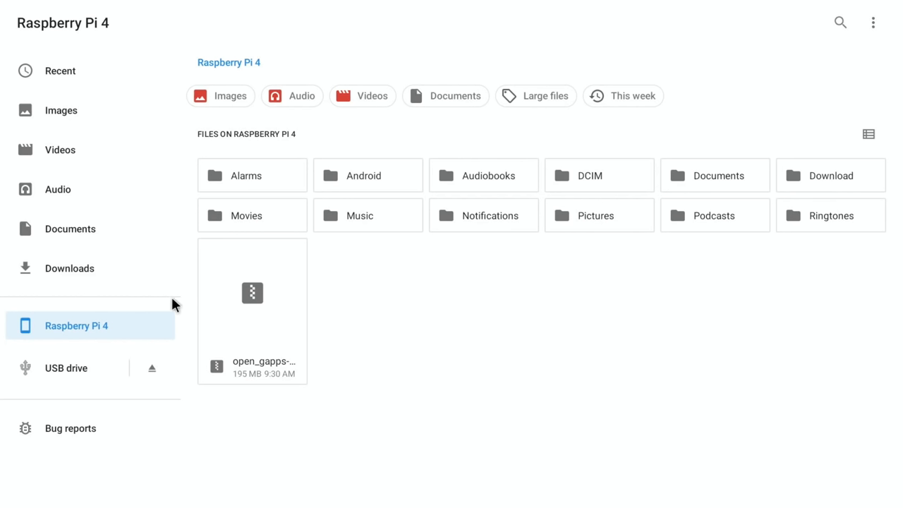
{"action": "mouse_move", "coordinate": [271, 288]}
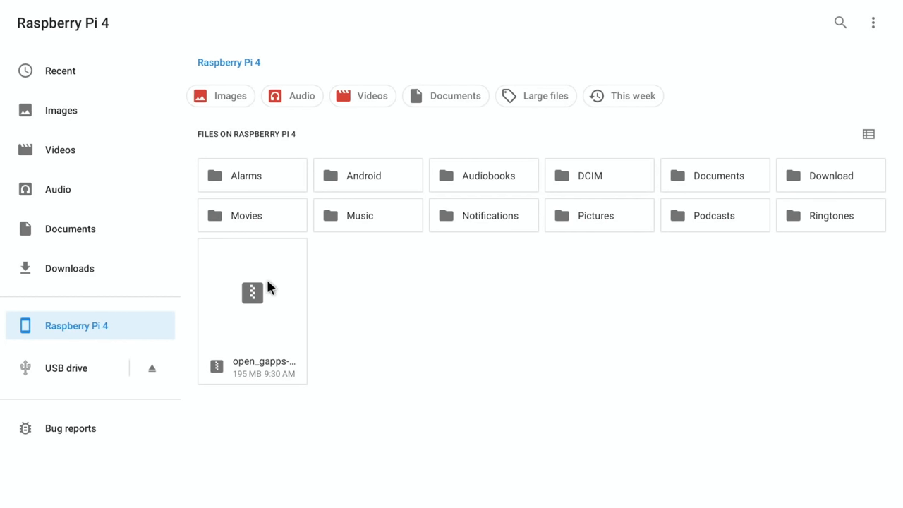
{"action": "mouse_move", "coordinate": [347, 362]}
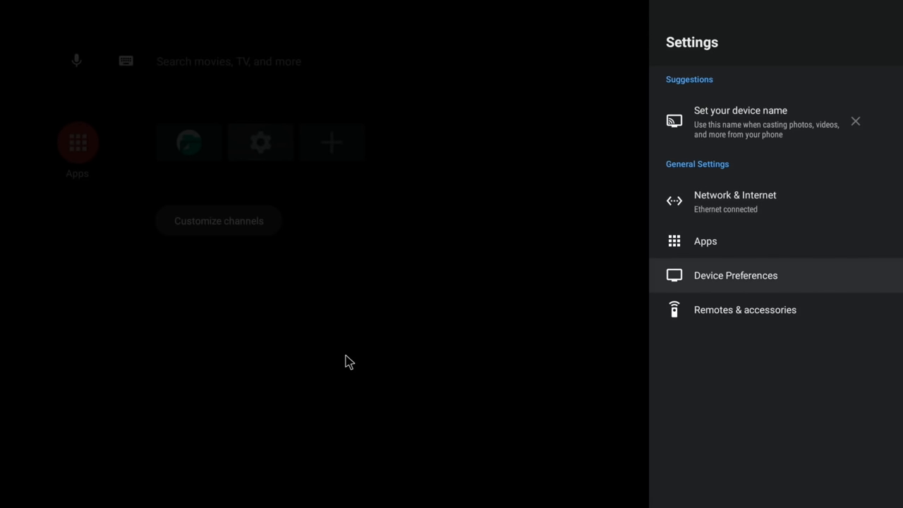
From Device Preferences, choose Reboot and restart the Raspberry Pi to Recovery
{"action": "left_click", "coordinate": [735, 275]}
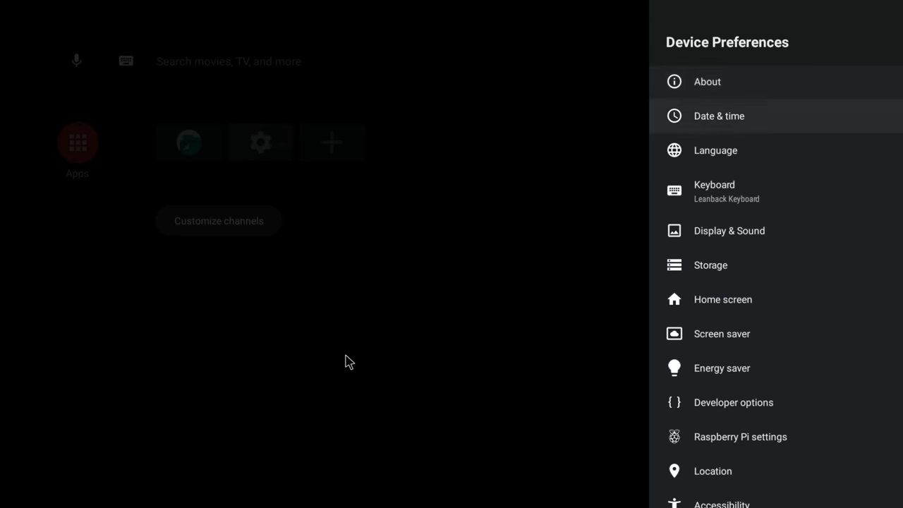
{"action": "scroll", "scroll_direction": "down", "scroll_amount": 3}
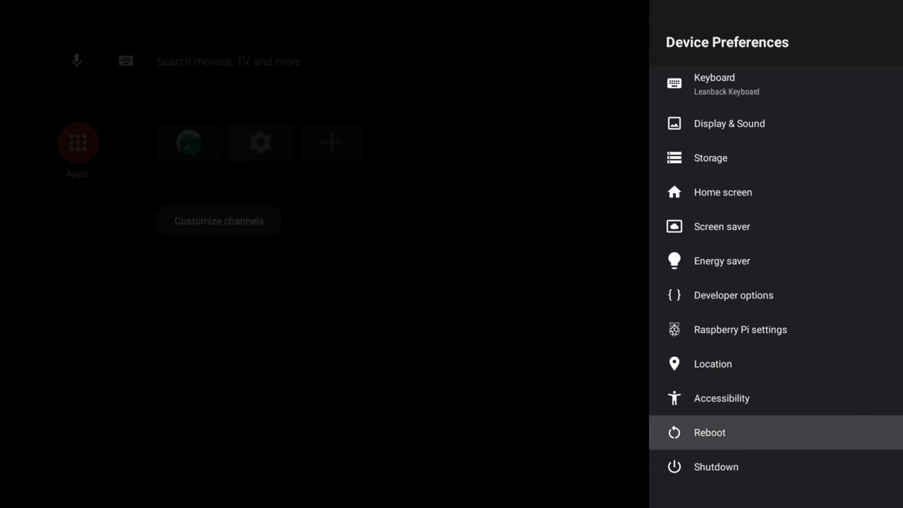
{"action": "left_click", "coordinate": [708, 431]}
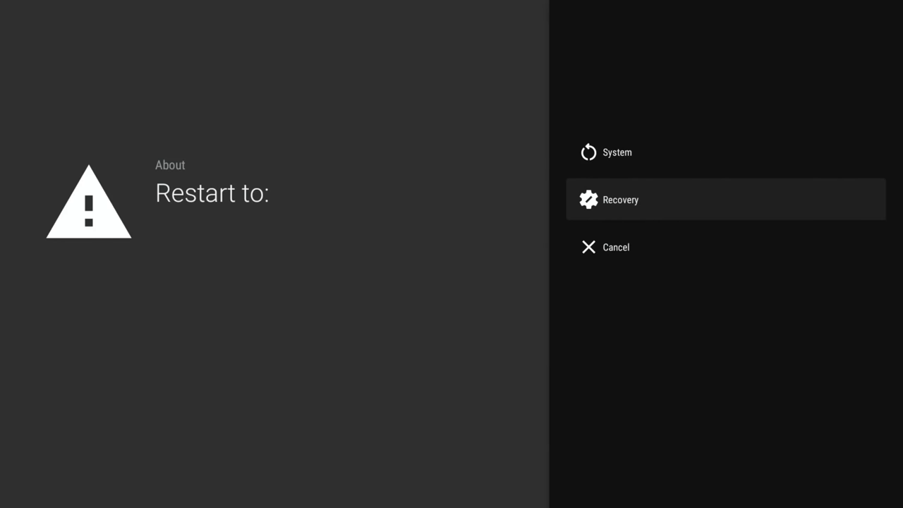
{"action": "left_click", "coordinate": [725, 200]}
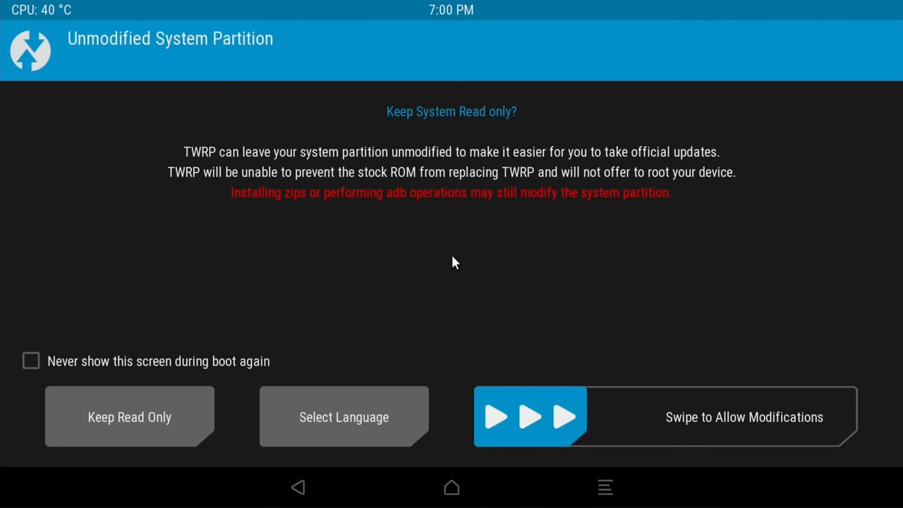
{"action": "mouse_move", "coordinate": [528, 431]}
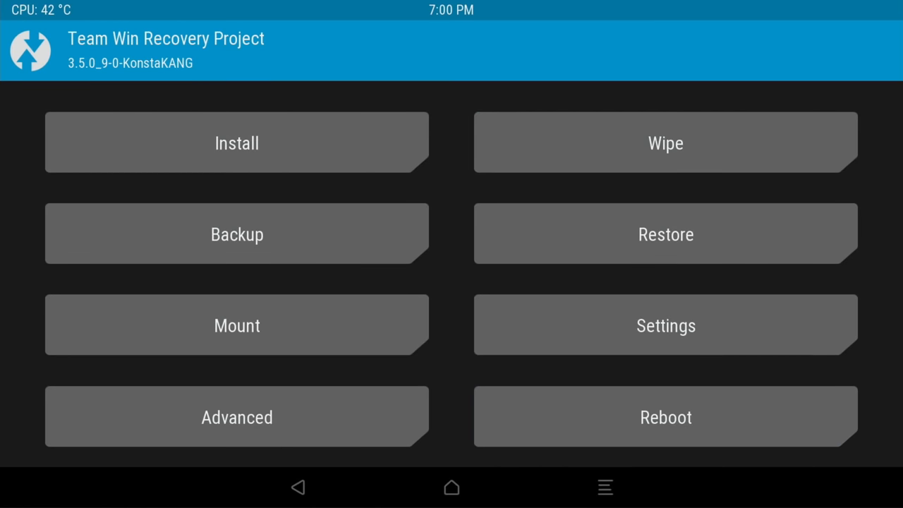
{"action": "mouse_move", "coordinate": [307, 152]}
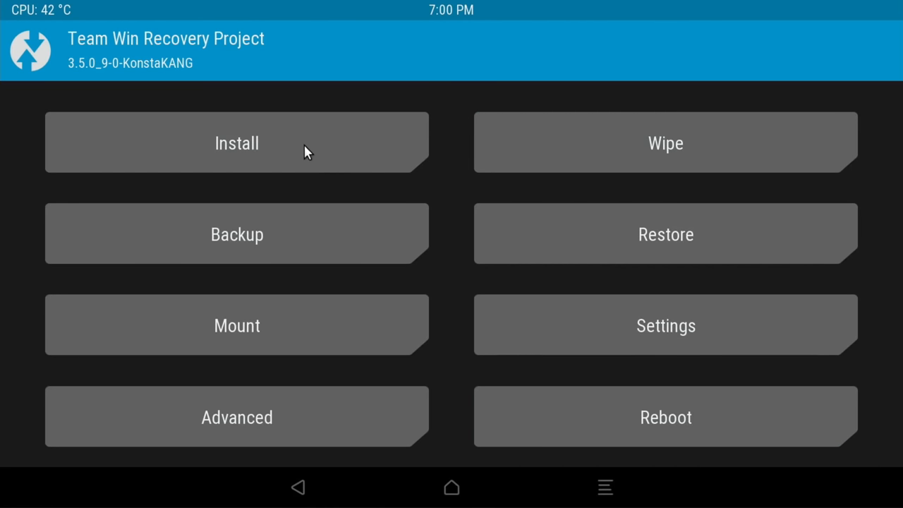
Start a TWRP Install and select open_gapps-arm-11.0-tvstock-20210130-TEST.zip from /sdcard
{"action": "left_click", "coordinate": [237, 143]}
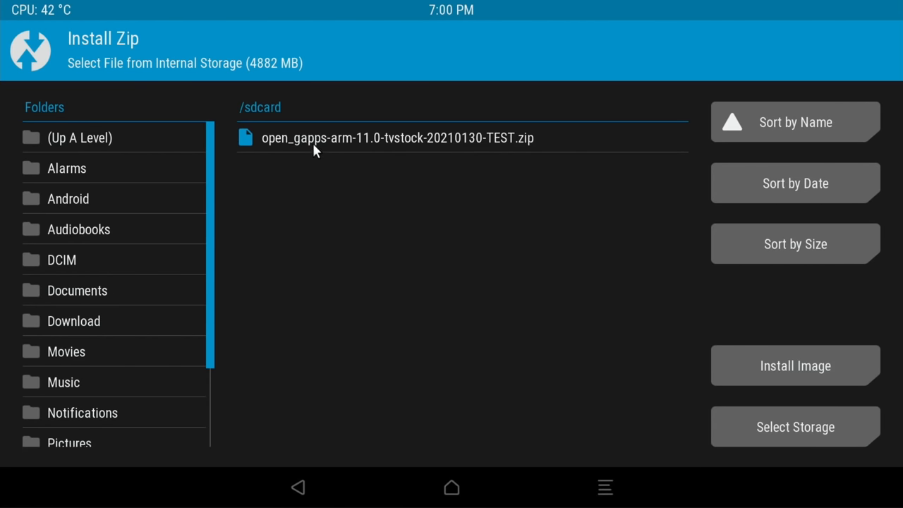
{"action": "left_click", "coordinate": [397, 138]}
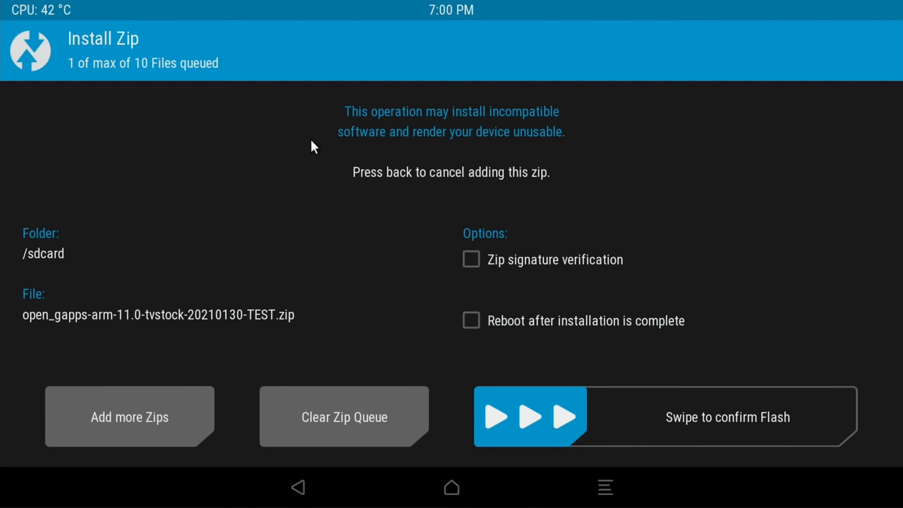
{"action": "mouse_move", "coordinate": [529, 417]}
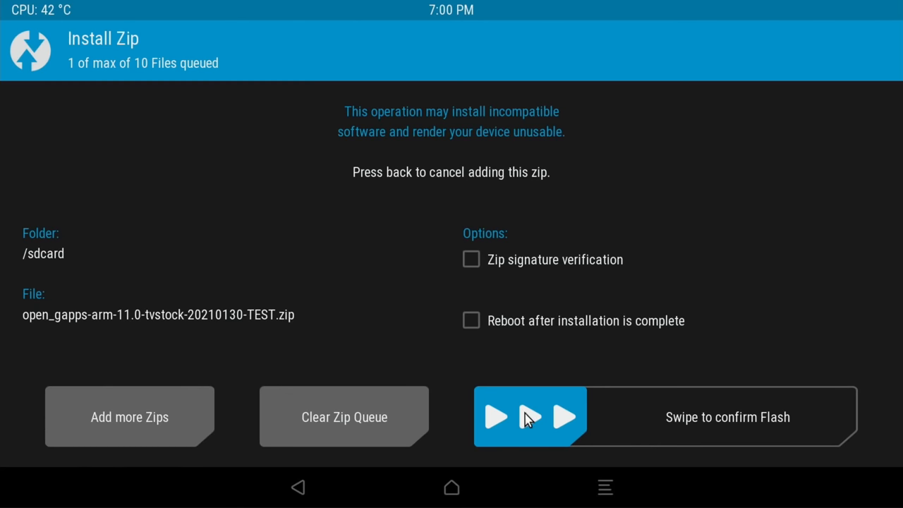
Swipe to flash the Open GApps zip, then wipe the Dalvik cache once it succeeds
{"action": "left_click_drag", "start_coordinate": [529, 416], "coordinate": [726, 416]}
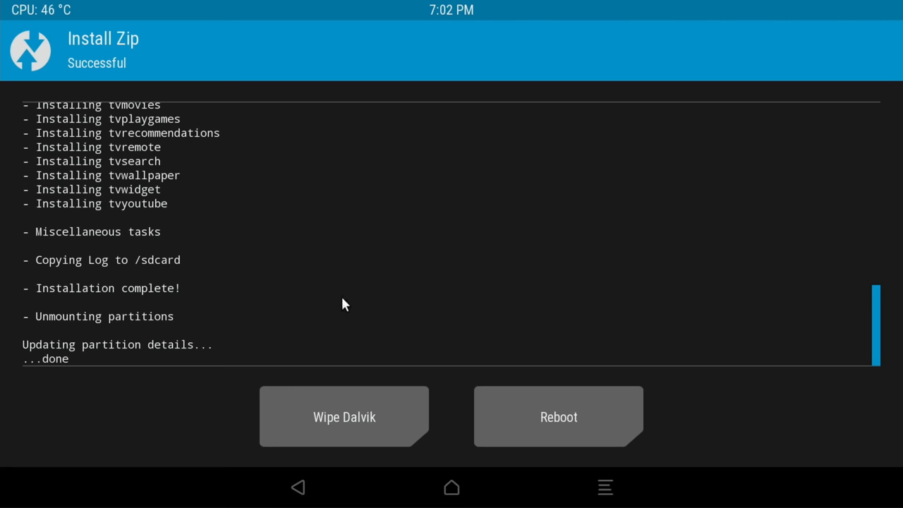
{"action": "left_click", "coordinate": [345, 416]}
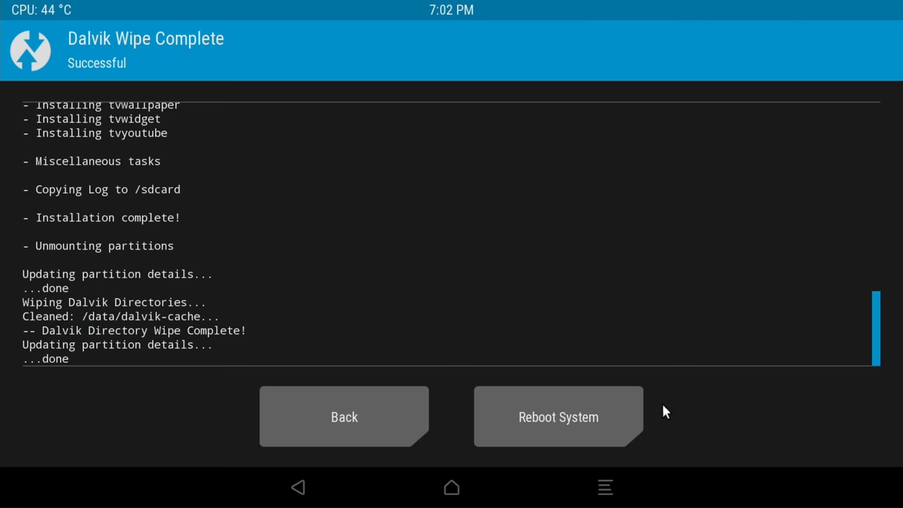
{"action": "mouse_move", "coordinate": [591, 426]}
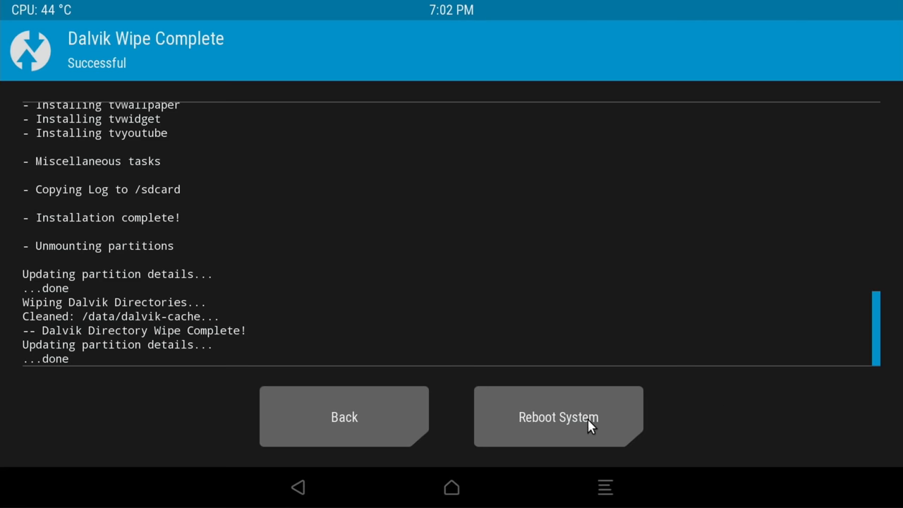